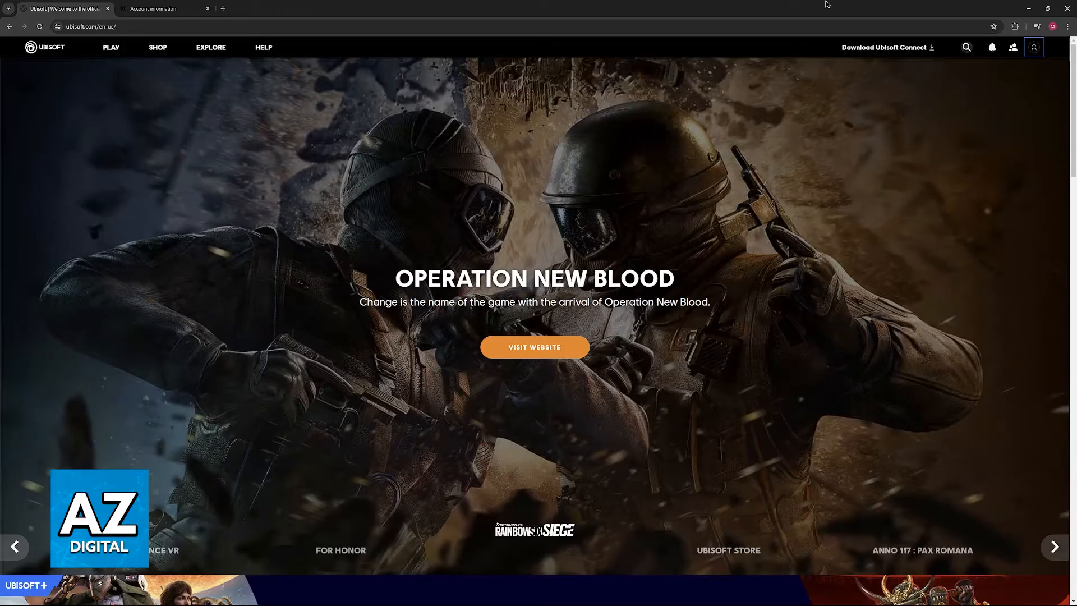
Show the signed-in account's dropdown from the profile icon in the ubisoft.com header
{"action": "left_click", "coordinate": [1055, 546]}
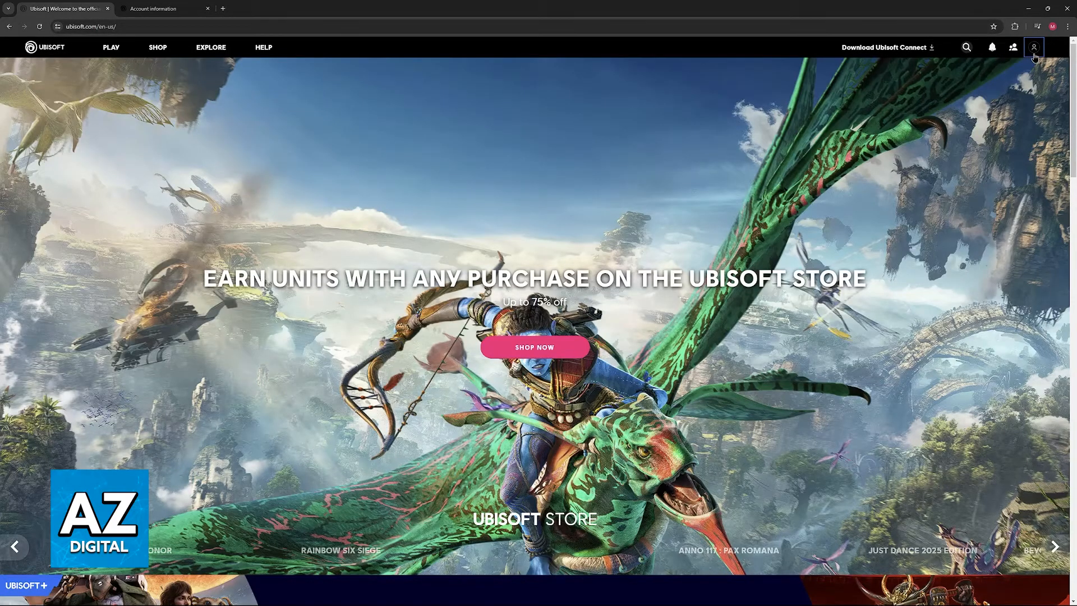
{"action": "left_click", "coordinate": [1034, 47]}
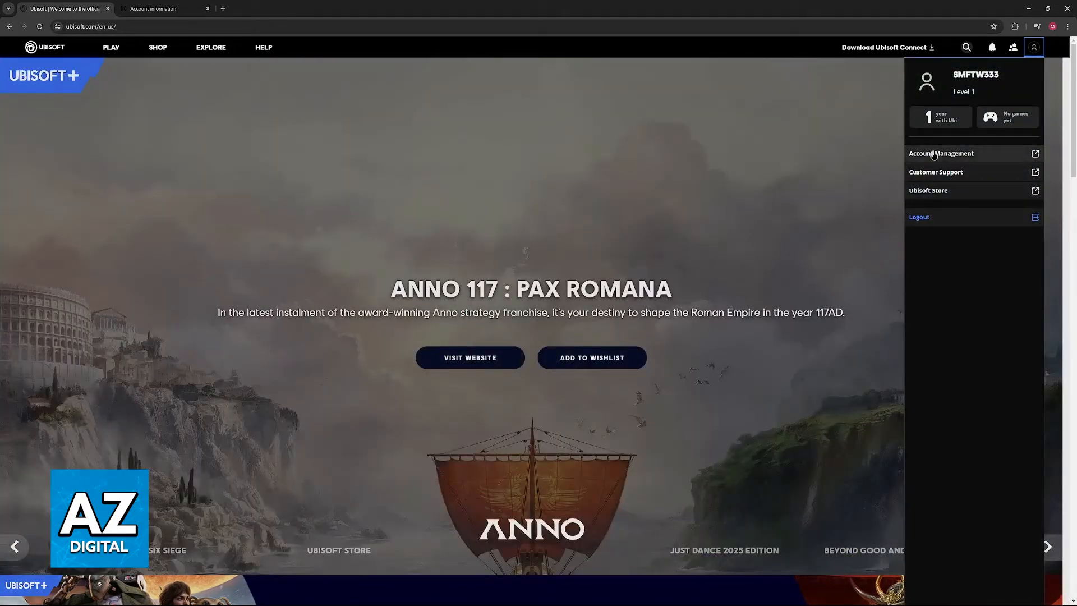
{"action": "mouse_move", "coordinate": [242, 108]}
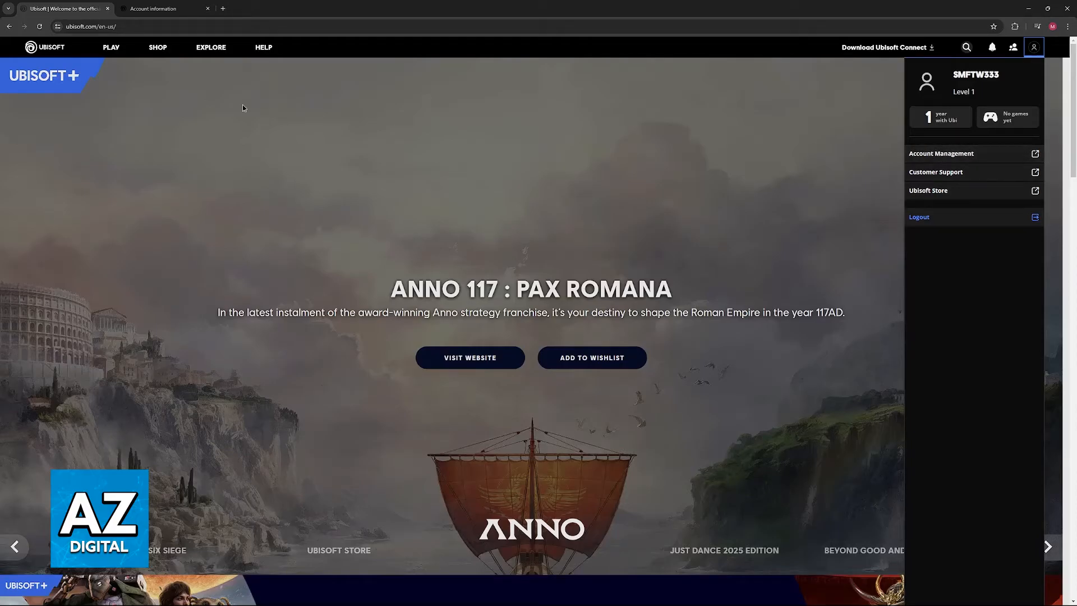
Go to Account Management and page through the Linked accounts carousel — Discord, Facebook, Xbox, PSN, YouTube, Twitch
{"action": "left_click", "coordinate": [941, 154]}
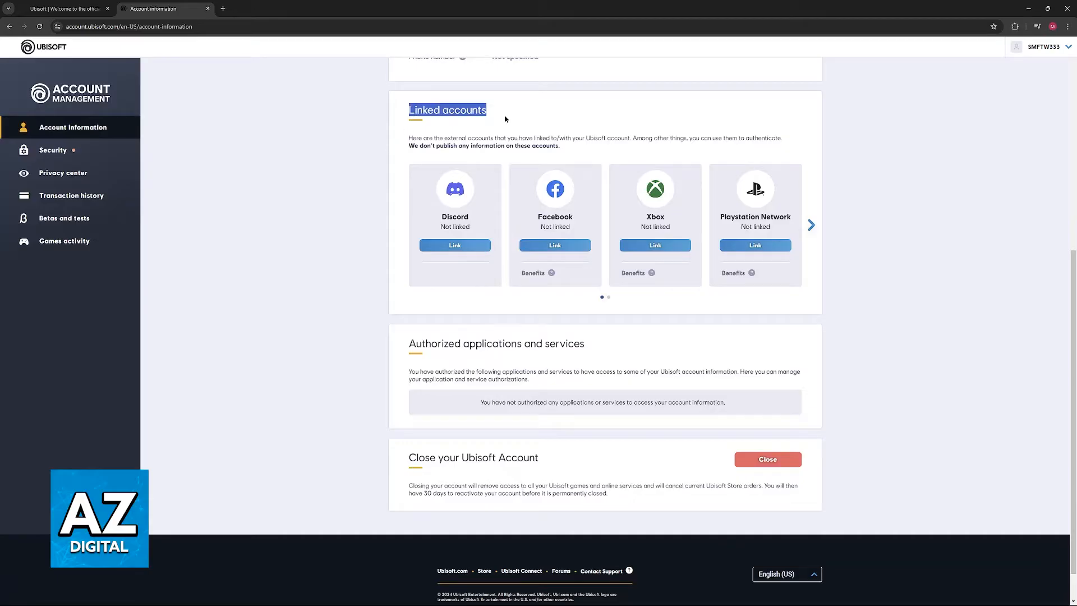
{"action": "left_click", "coordinate": [812, 224]}
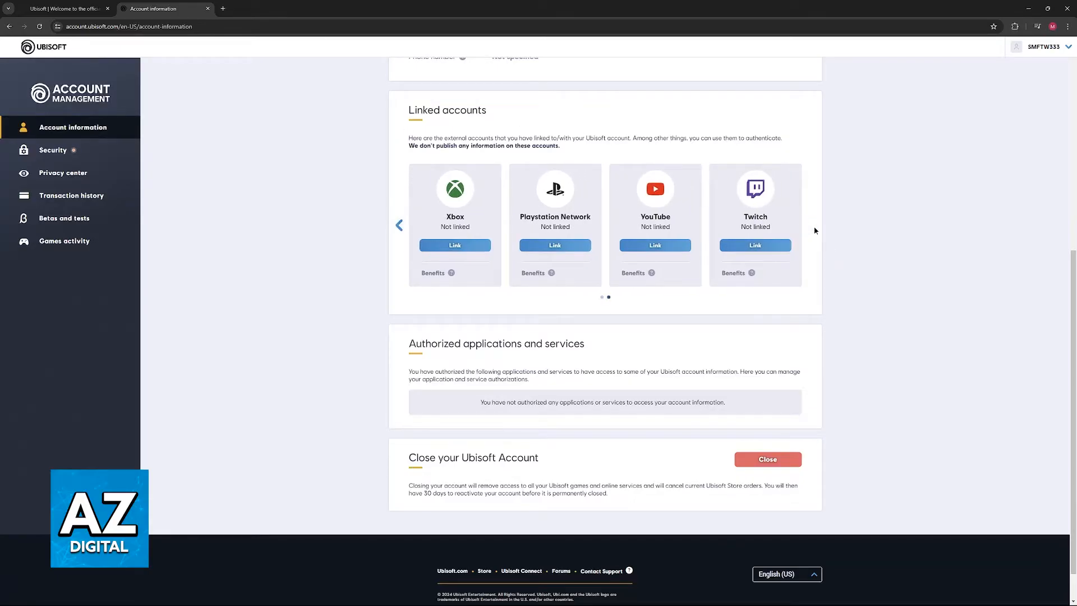
{"action": "left_click", "coordinate": [399, 224]}
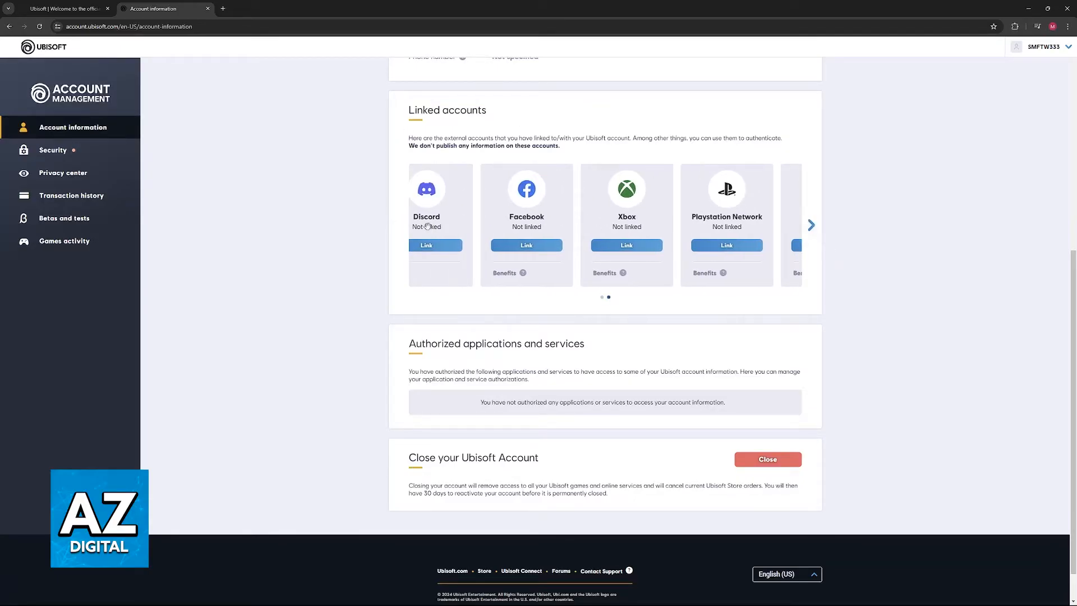
{"action": "left_click", "coordinate": [810, 225]}
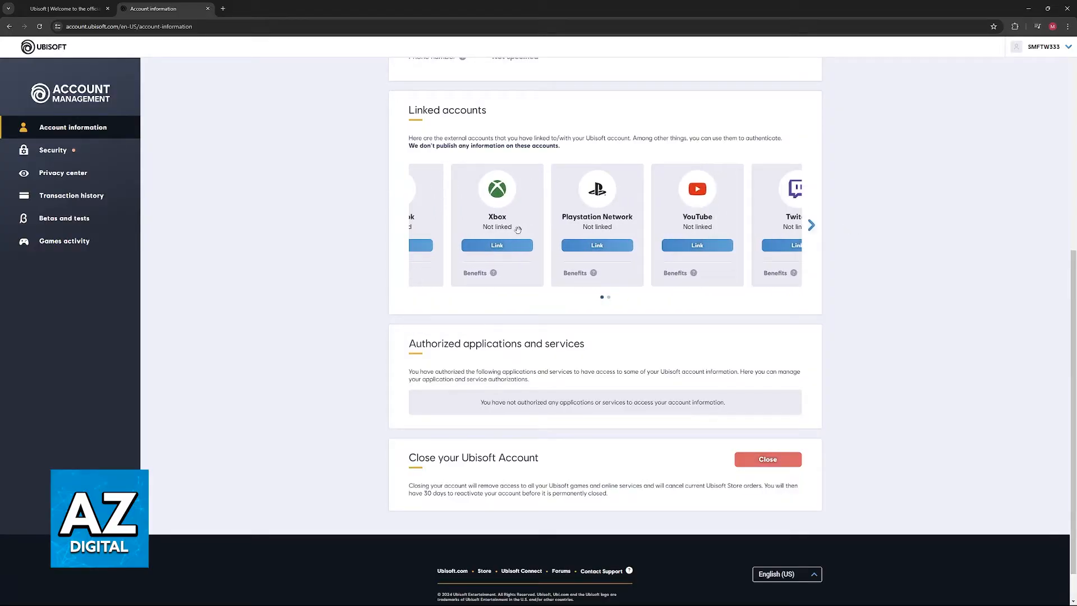
{"action": "left_click", "coordinate": [810, 225]}
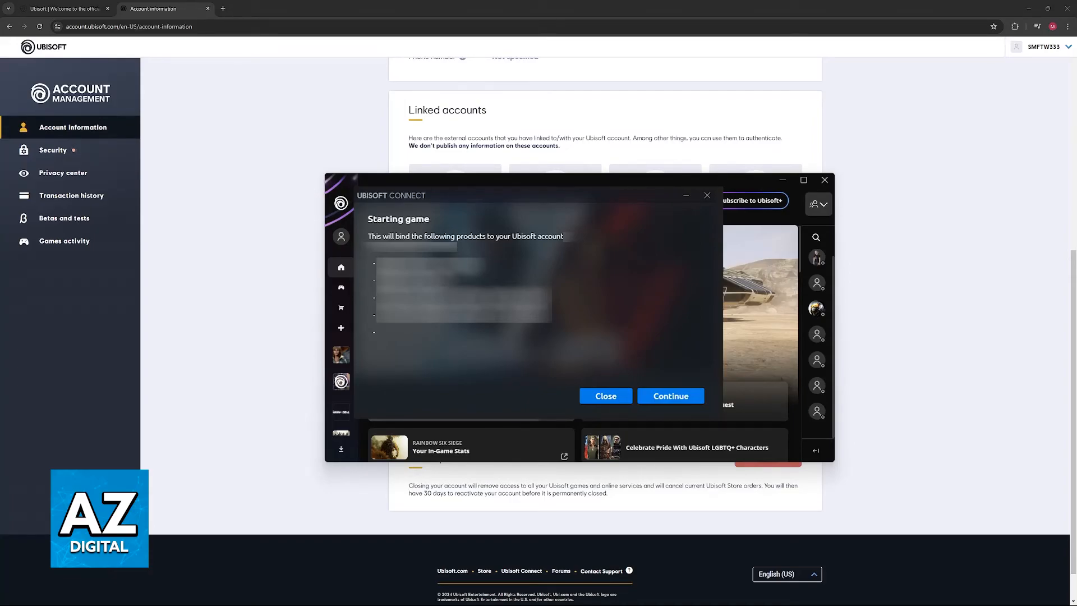
Reposition the Ubisoft Connect 'Starting game' binding window slightly up and left
{"action": "left_click_drag", "start_coordinate": [529, 179], "coordinate": [520, 169]}
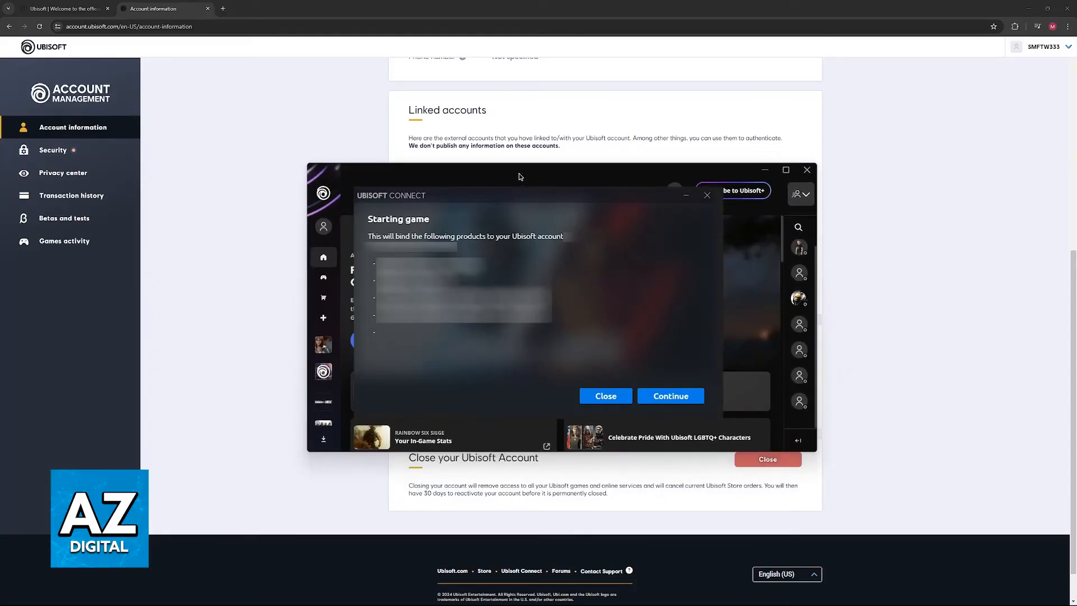